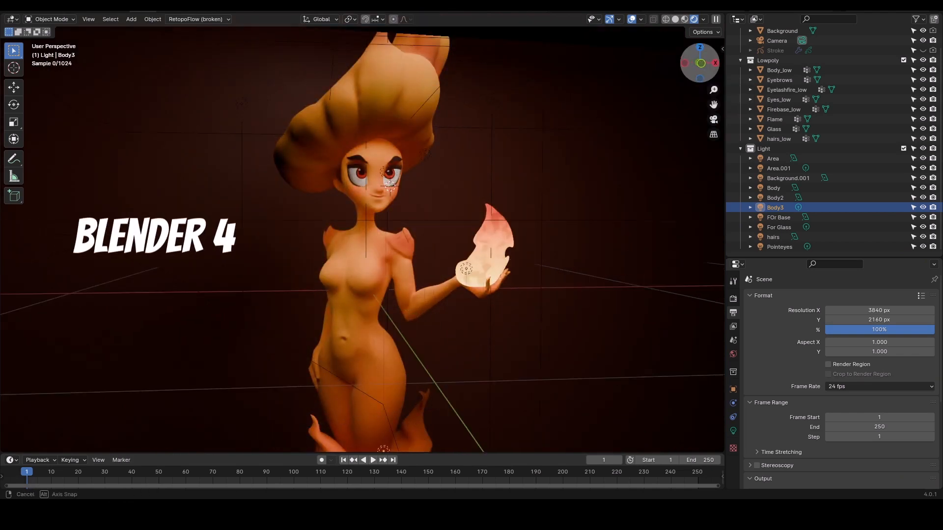
{"action": "mouse_move", "coordinate": [703, 69]}
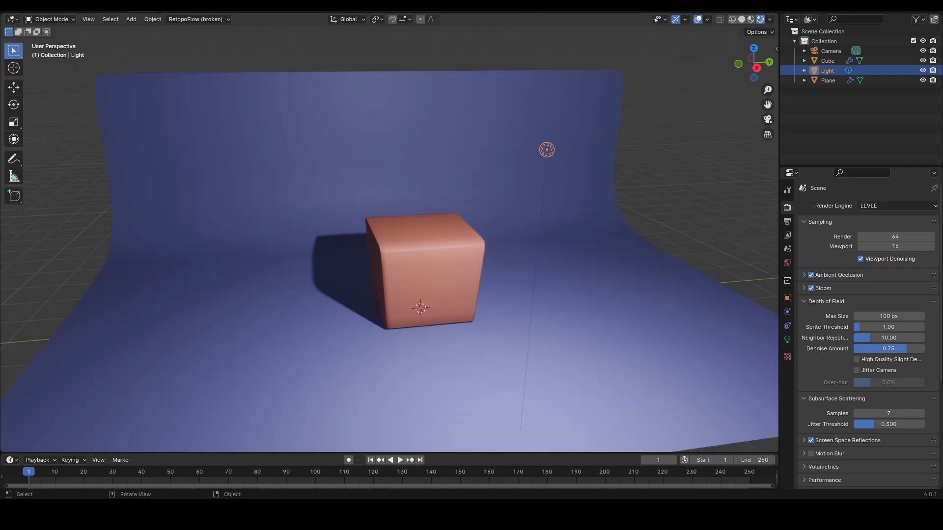
Step: Change the render engine from EEVEE to Cycles in Render Properties
{"action": "left_click", "coordinate": [895, 206]}
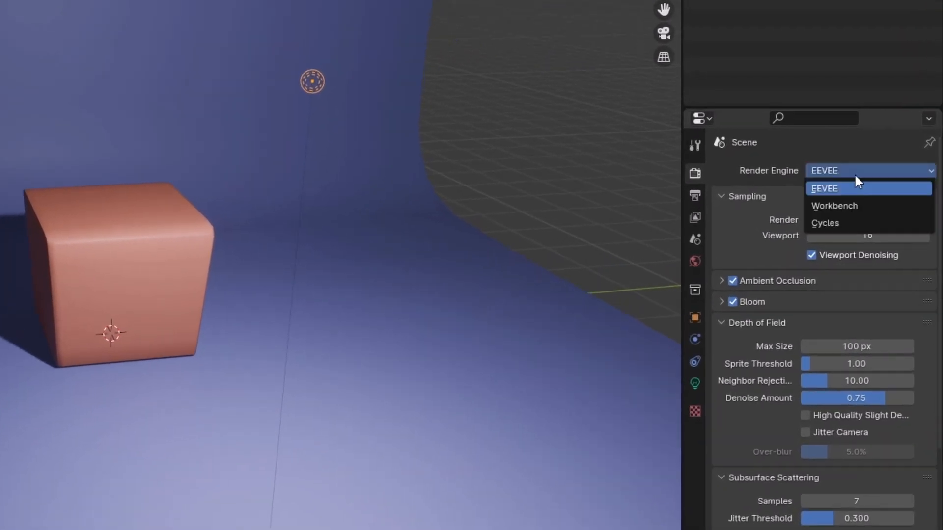
{"action": "left_click", "coordinate": [824, 222]}
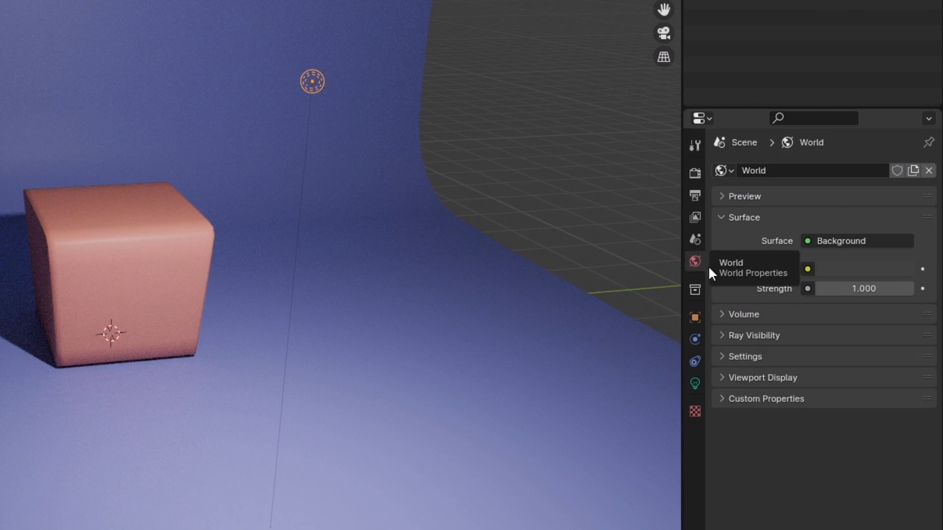
{"action": "left_click", "coordinate": [807, 268]}
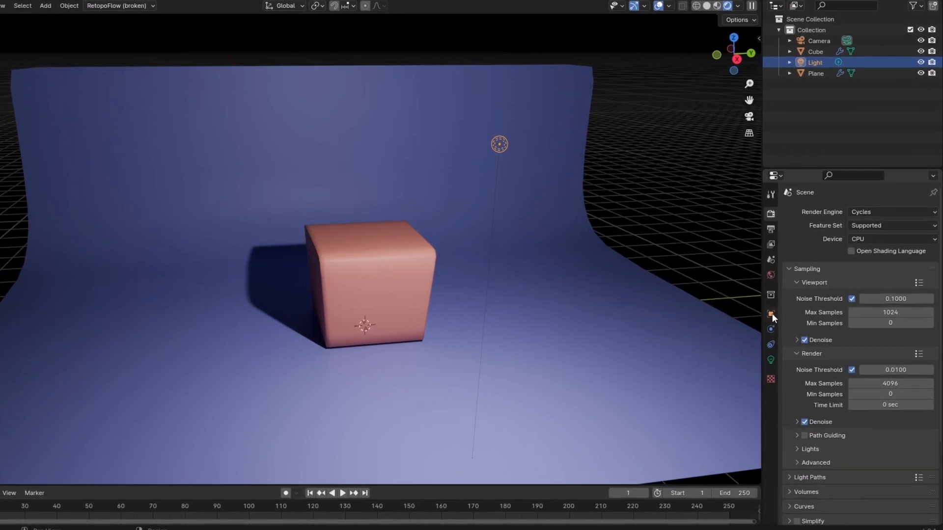
Step: Create a new light-linking collection for the Light and add the Cube to it
{"action": "left_click", "coordinate": [771, 316]}
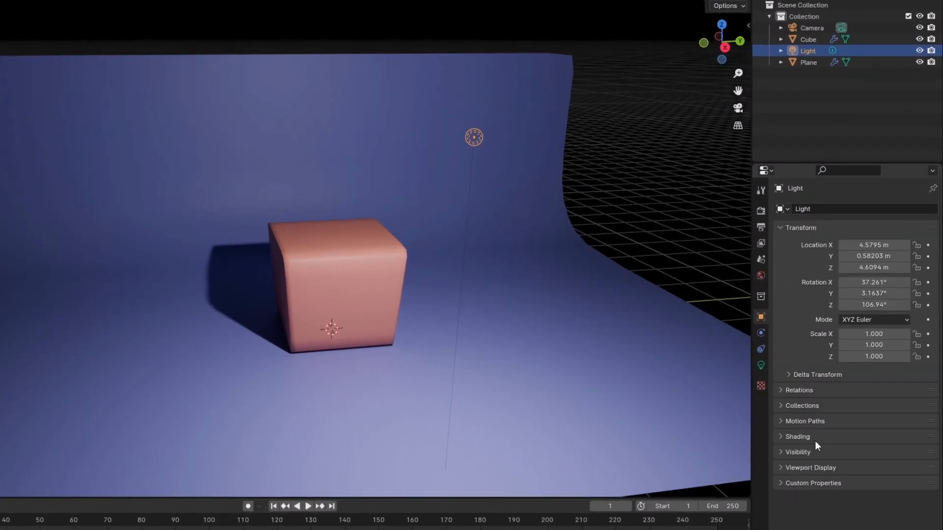
{"action": "left_click", "coordinate": [796, 436]}
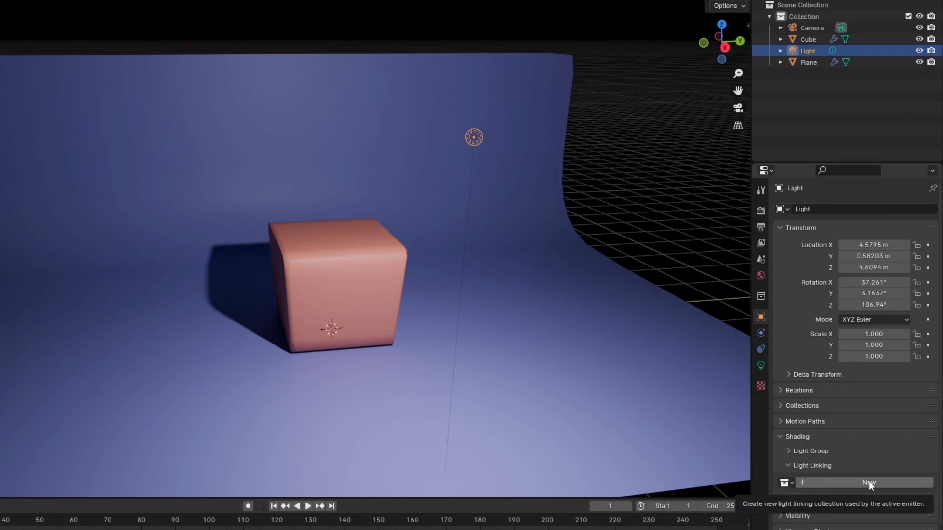
{"action": "left_click", "coordinate": [868, 482]}
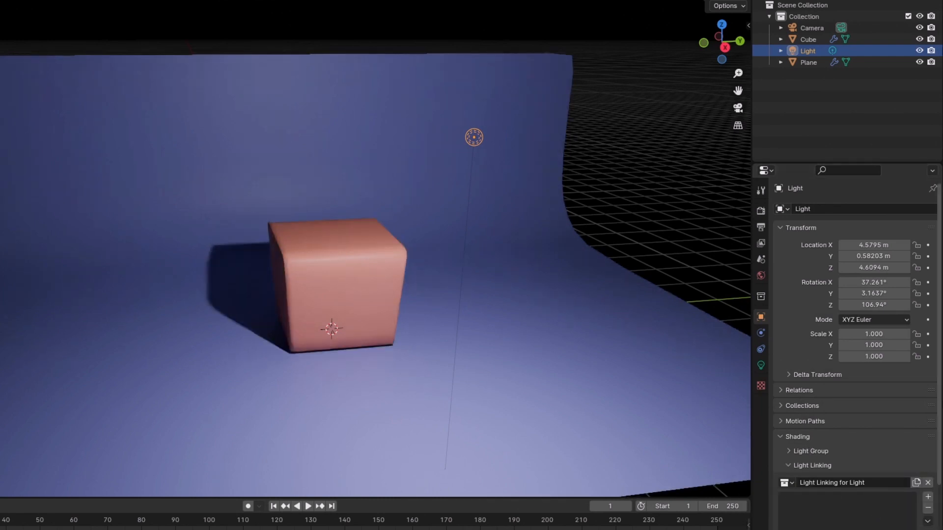
{"action": "scroll", "scroll_direction": "down", "scroll_amount": 3}
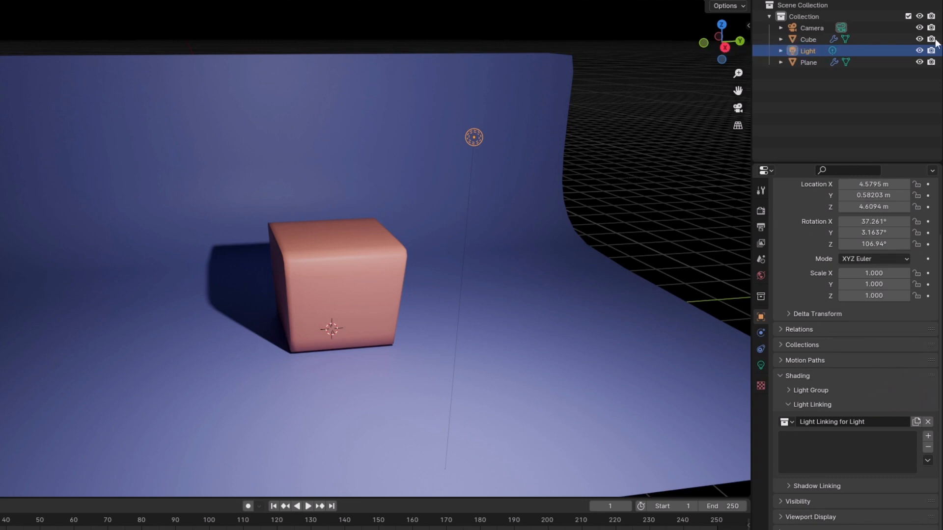
{"action": "left_click", "coordinate": [807, 40]}
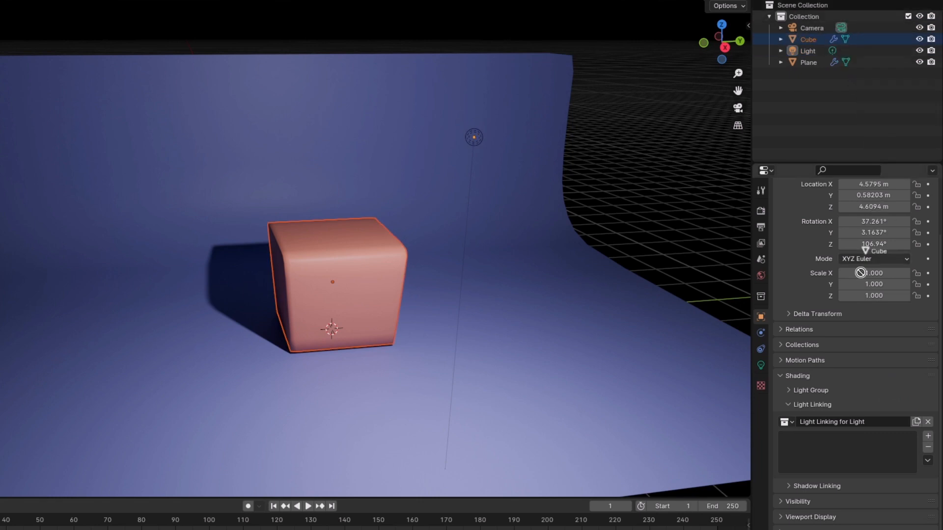
{"action": "left_click", "coordinate": [927, 436]}
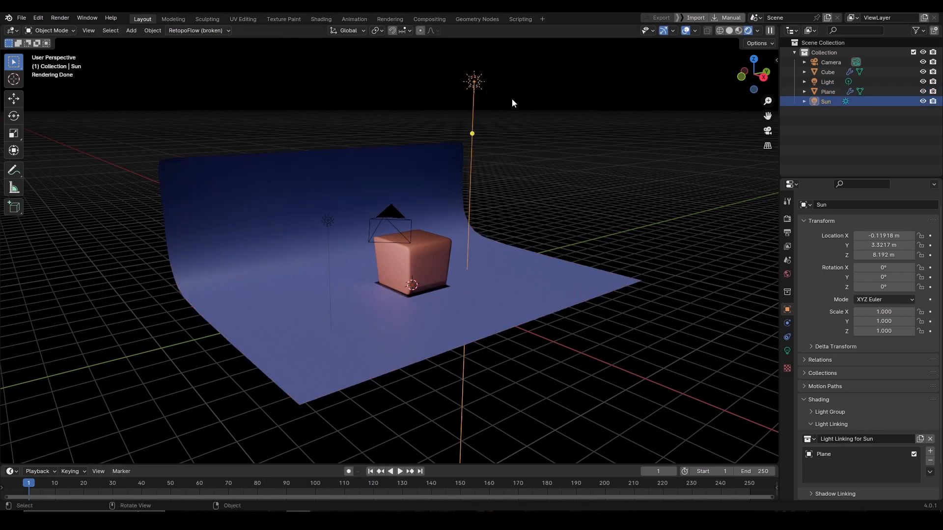
Step: Make the sun pale green at strength 2.89 and rotate it to shift the shadow
{"action": "left_click", "coordinate": [787, 351]}
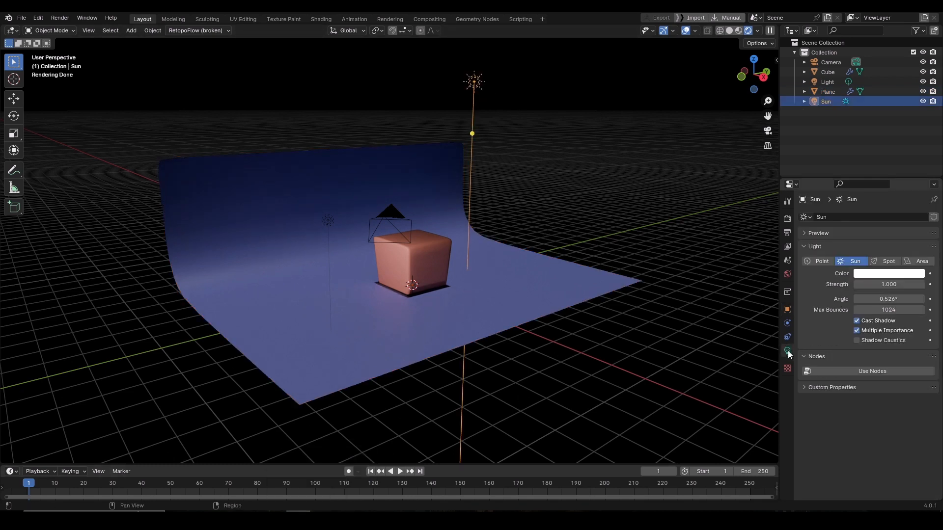
{"action": "left_click", "coordinate": [888, 284]}
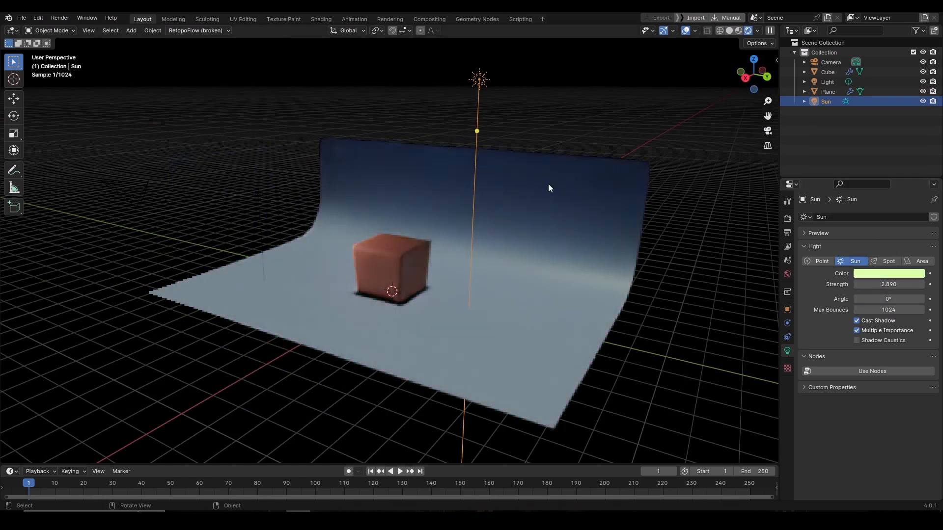
{"action": "key", "text": "r"}
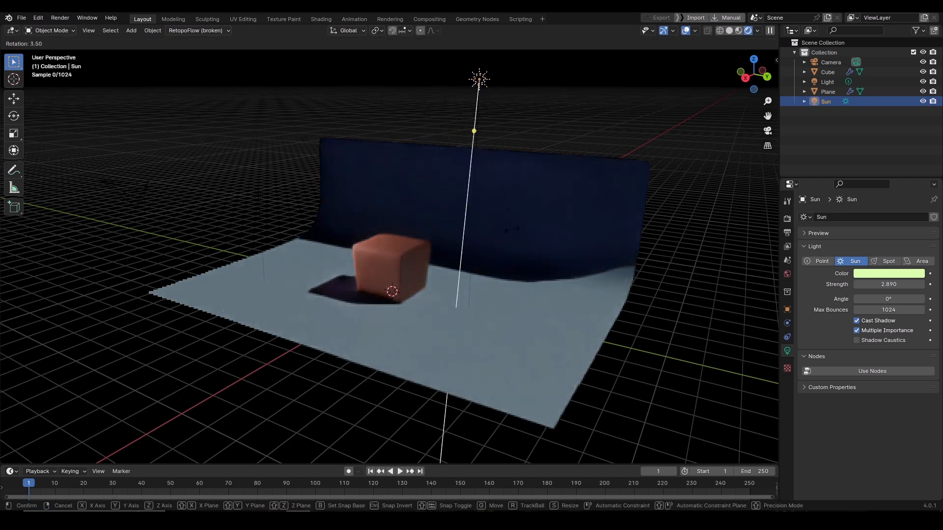
{"action": "left_click", "coordinate": [888, 273]}
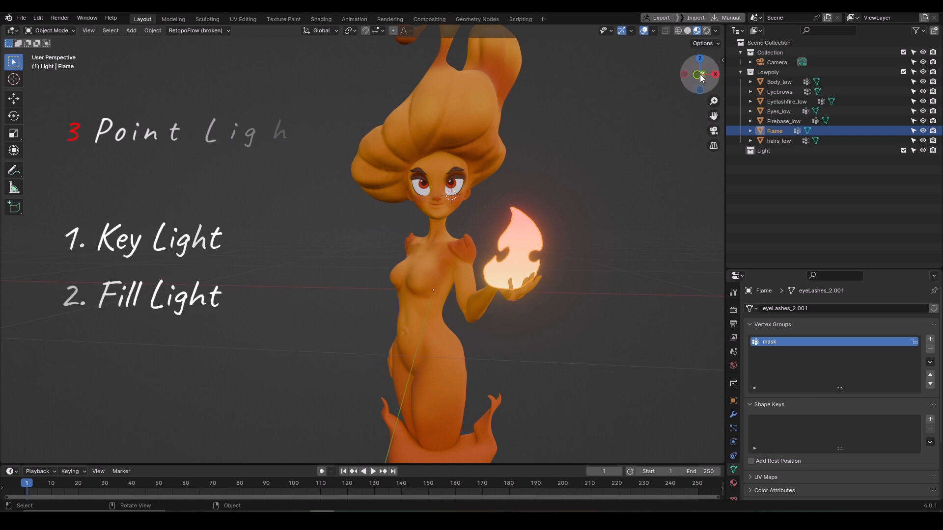
{"action": "mouse_move", "coordinate": [697, 73]}
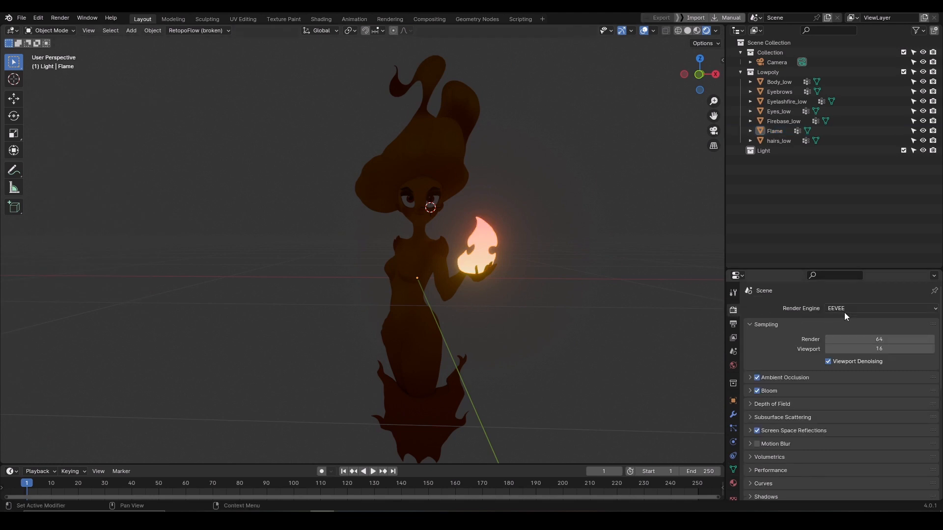
Step: Switch rendering to Cycles with GPU Compute as the device
{"action": "left_click", "coordinate": [878, 307]}
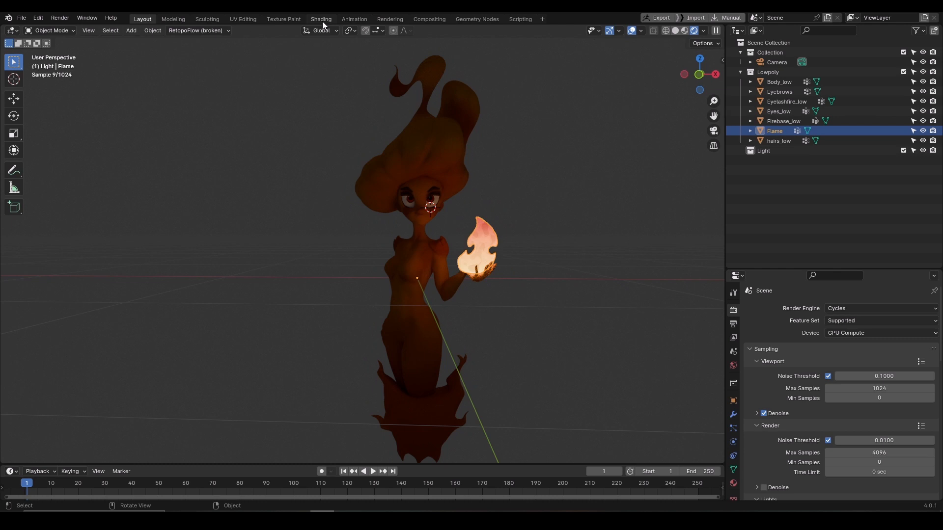
{"action": "left_click", "coordinate": [320, 18]}
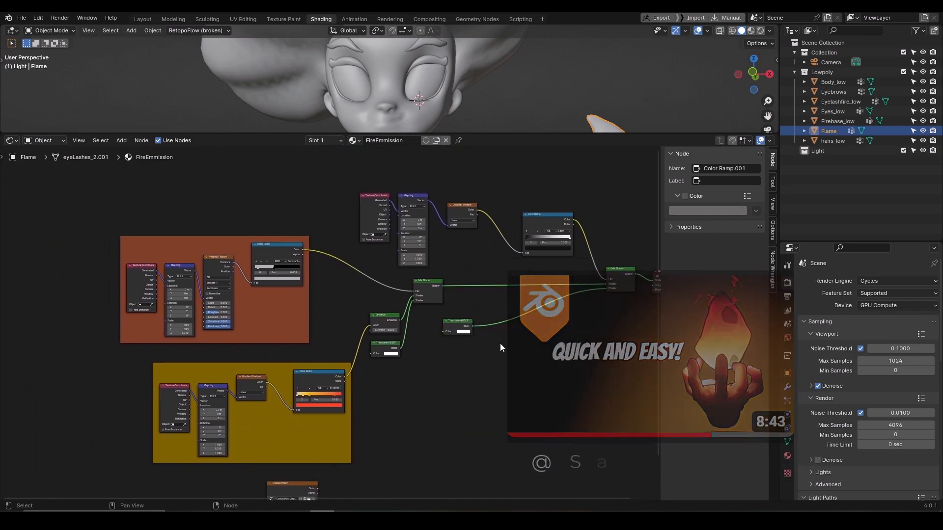
Step: Inspect the FireEmission shader node tree in the Shading workspace
{"action": "left_click", "coordinate": [142, 18]}
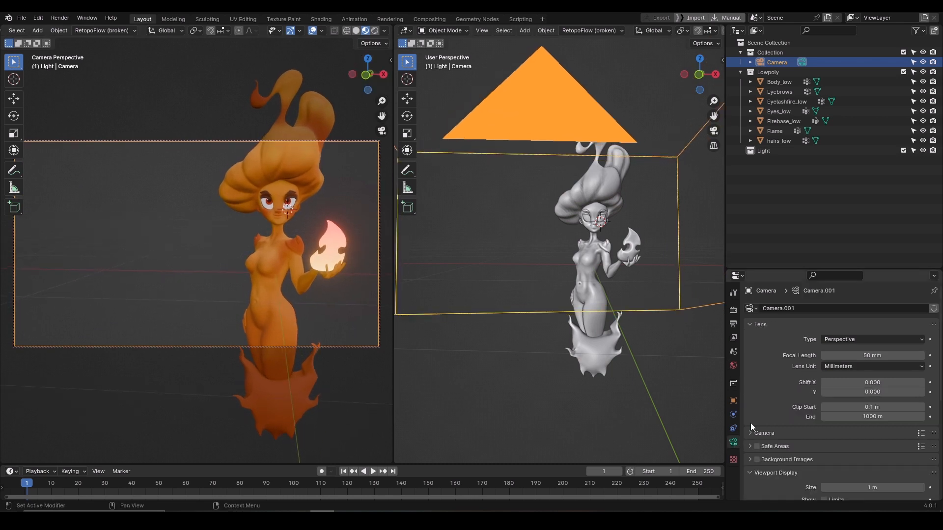
Step: Set the camera's focal length to 80 mm
{"action": "double_click", "coordinate": [871, 356]}
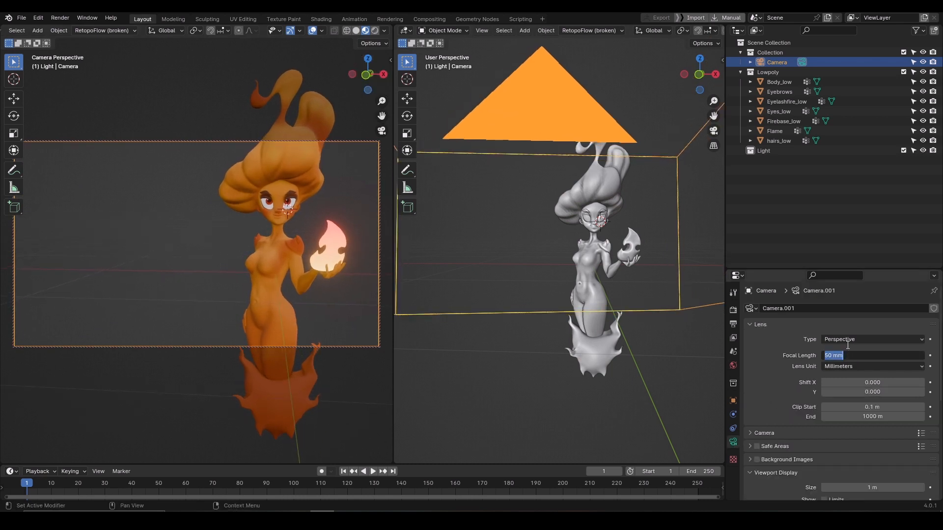
{"action": "type", "text": "80"}
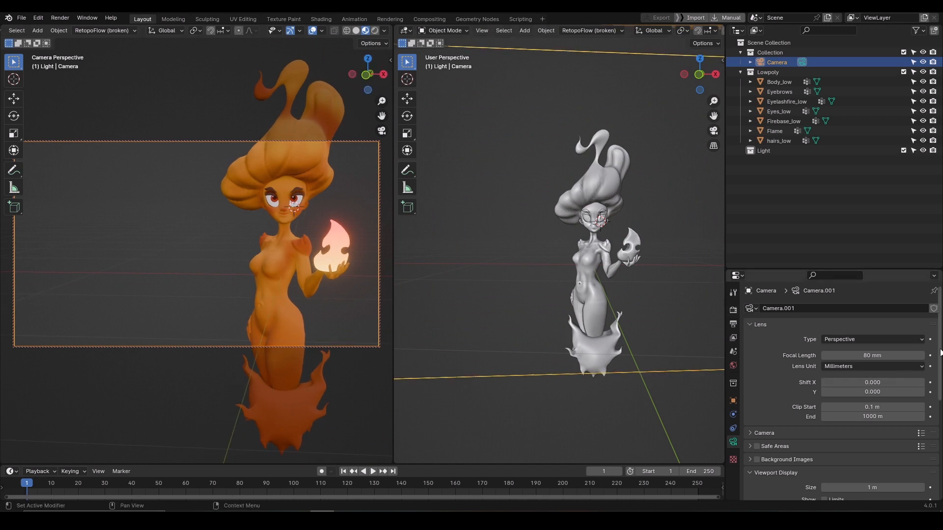
{"action": "scroll", "scroll_direction": "down", "scroll_amount": 3}
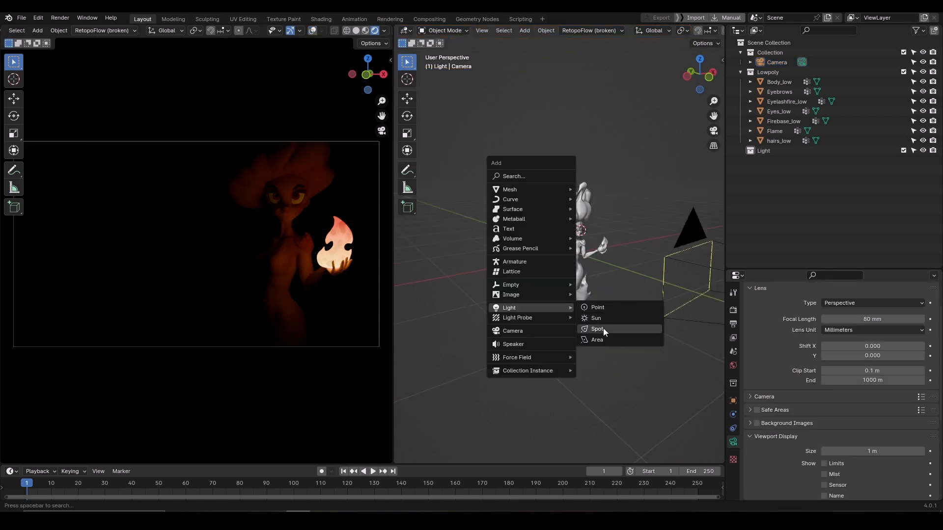
Step: Add an area light above the character and a rotated duplicate as fill
{"action": "left_click", "coordinate": [597, 339]}
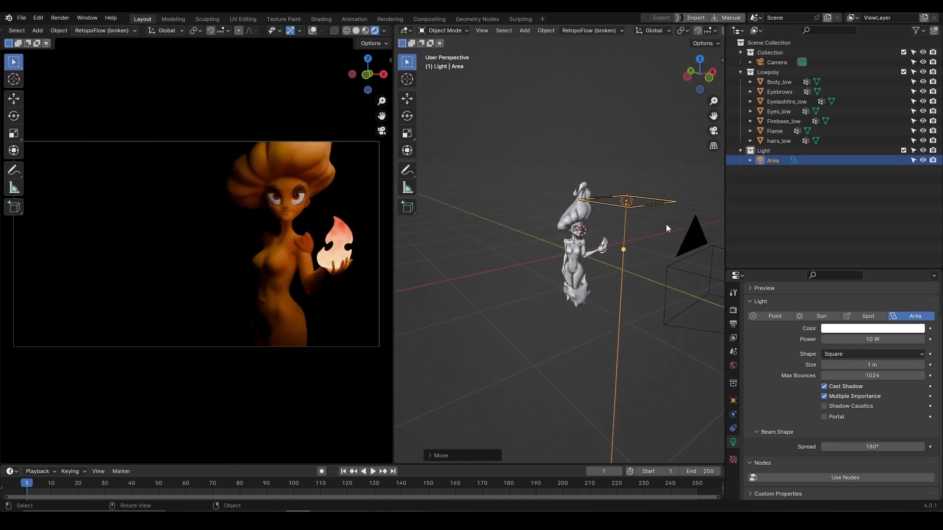
{"action": "key", "text": "r"}
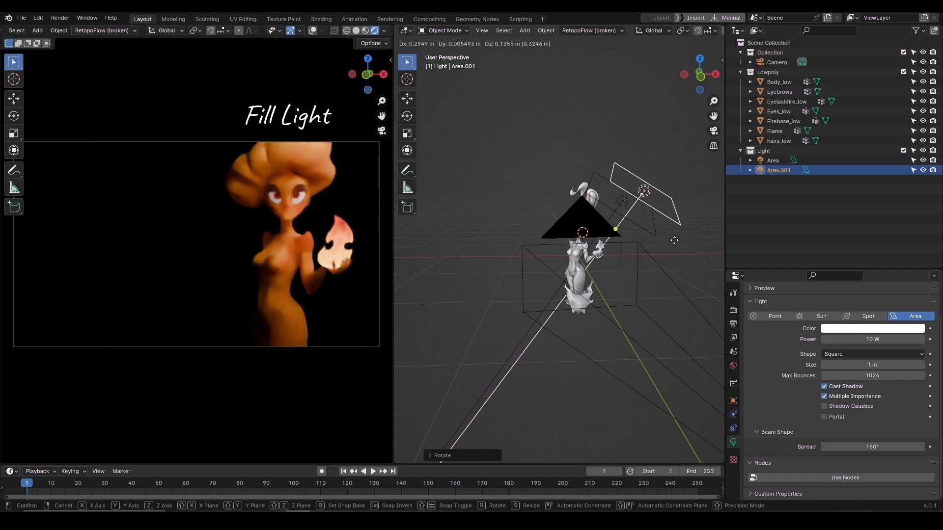
{"action": "mouse_move", "coordinate": [635, 260]}
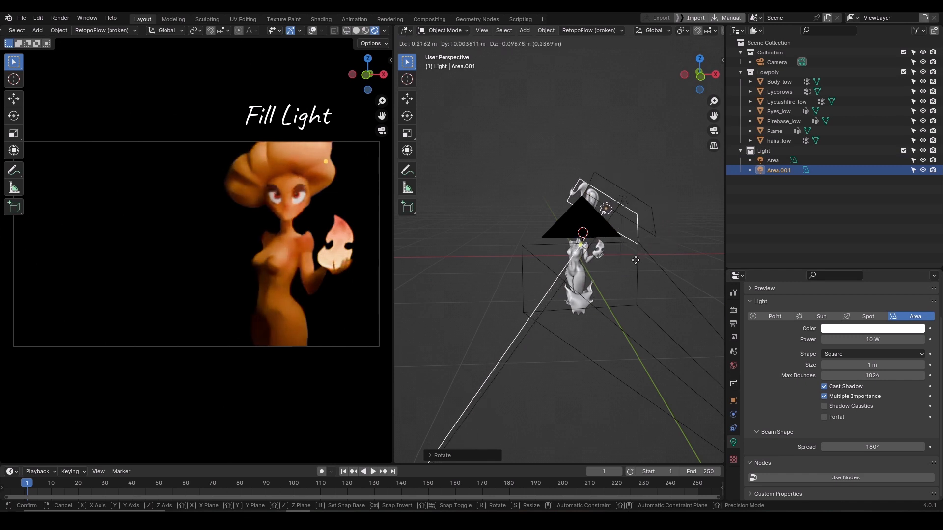
{"action": "left_click", "coordinate": [676, 246]}
{"action": "type", "text": "Body"}
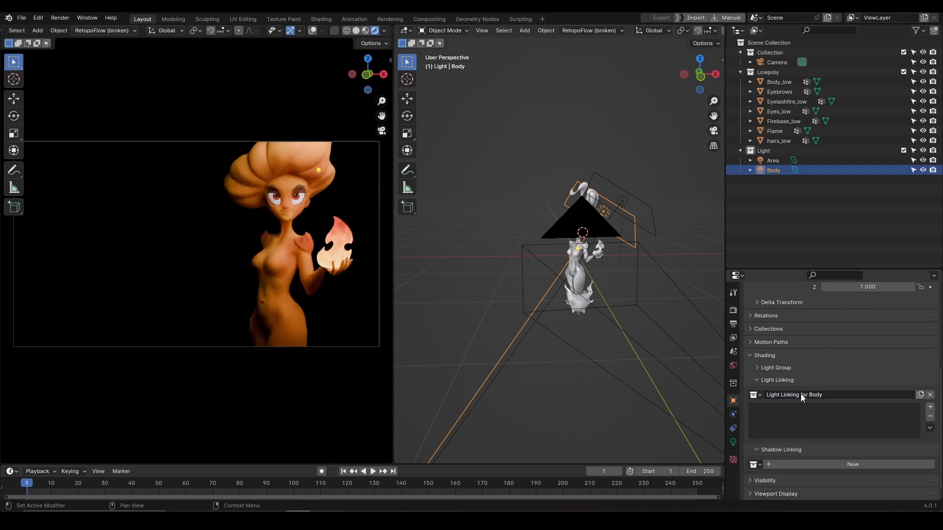
Step: Add Body_low to the Body light's linking collection and begin moving the light
{"action": "left_click", "coordinate": [929, 407]}
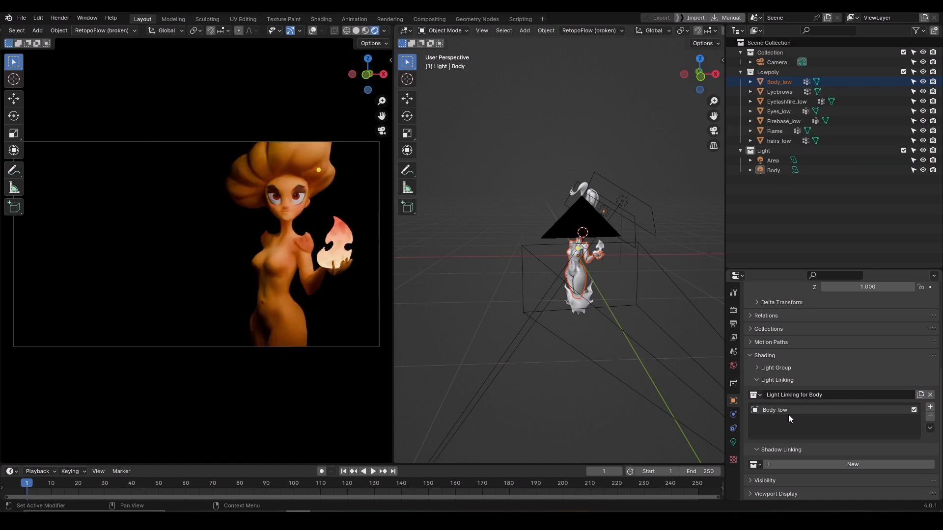
{"action": "left_click", "coordinate": [913, 410]}
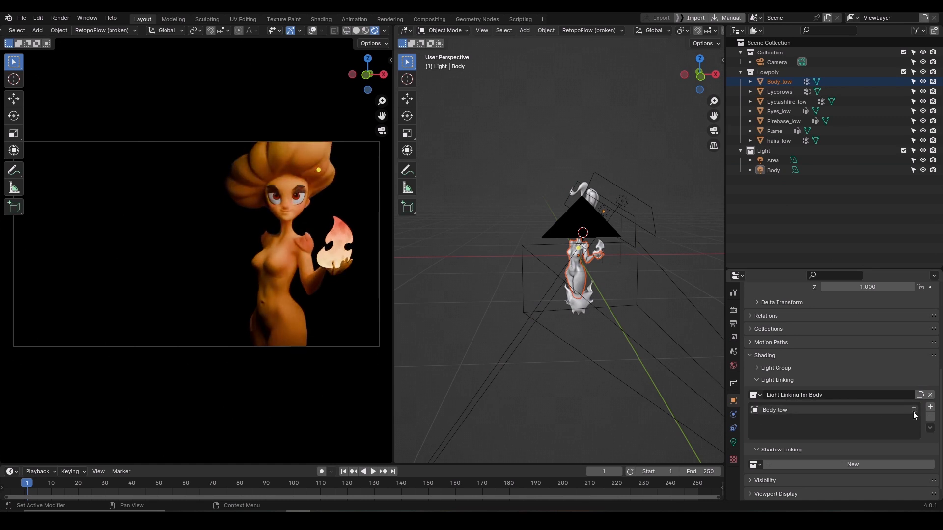
{"action": "key", "text": "g"}
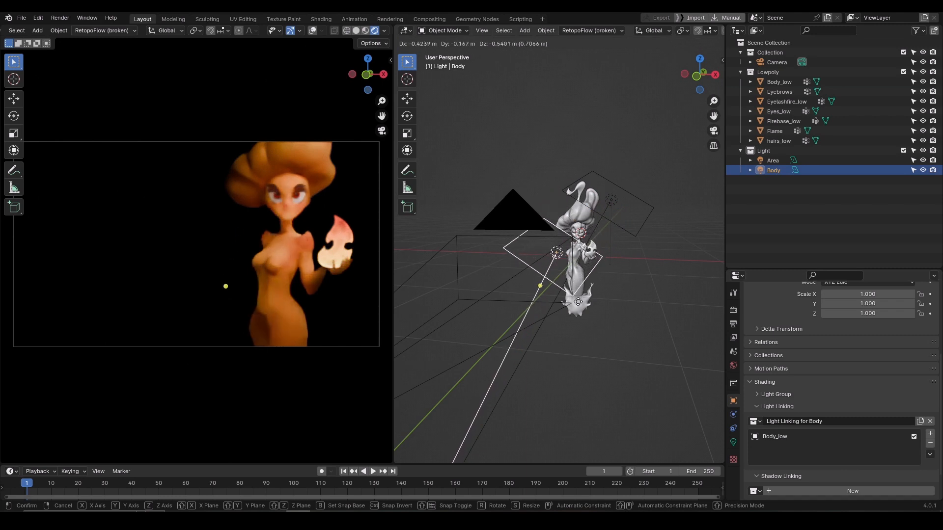
{"action": "mouse_move", "coordinate": [613, 274]}
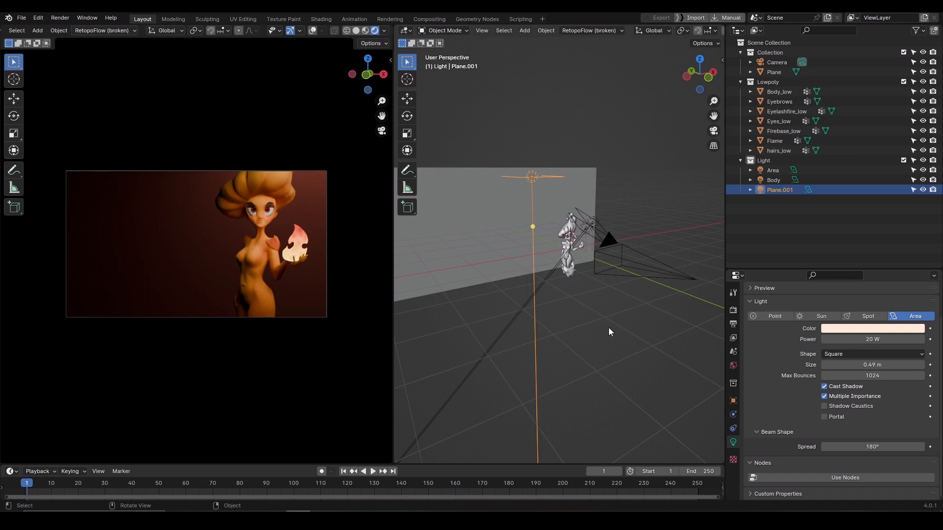
{"action": "mouse_move", "coordinate": [395, 109]}
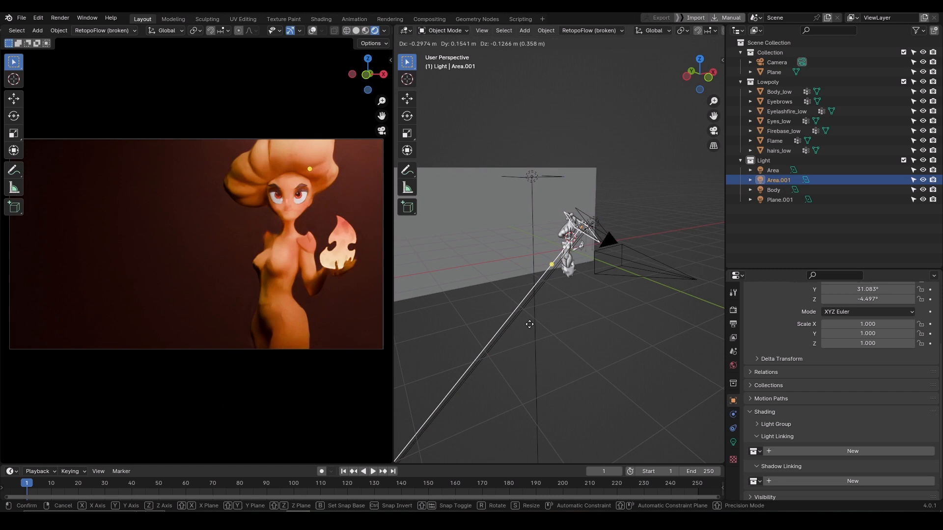
Step: Place the cream 4.3 W 'eyes' light and reposition the Area key light
{"action": "left_click", "coordinate": [529, 328]}
{"action": "type", "text": "eyes"}
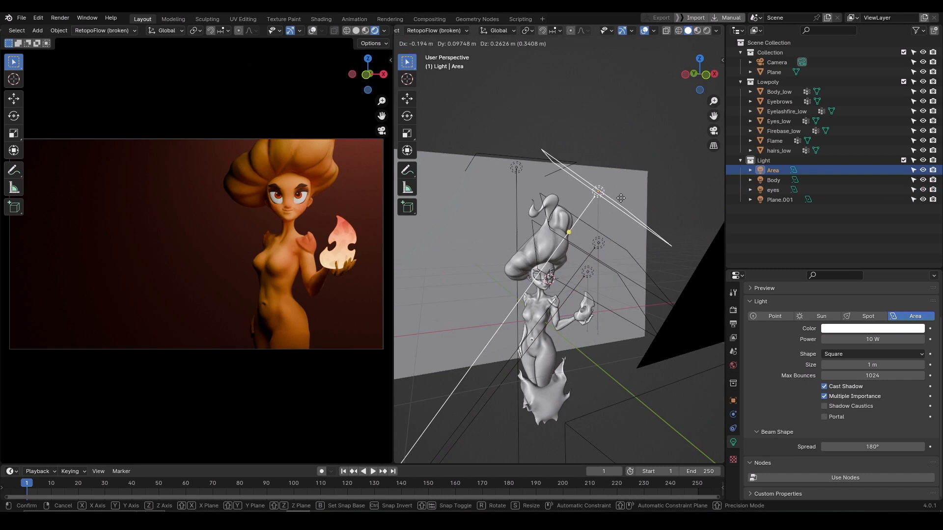
{"action": "left_click", "coordinate": [599, 243]}
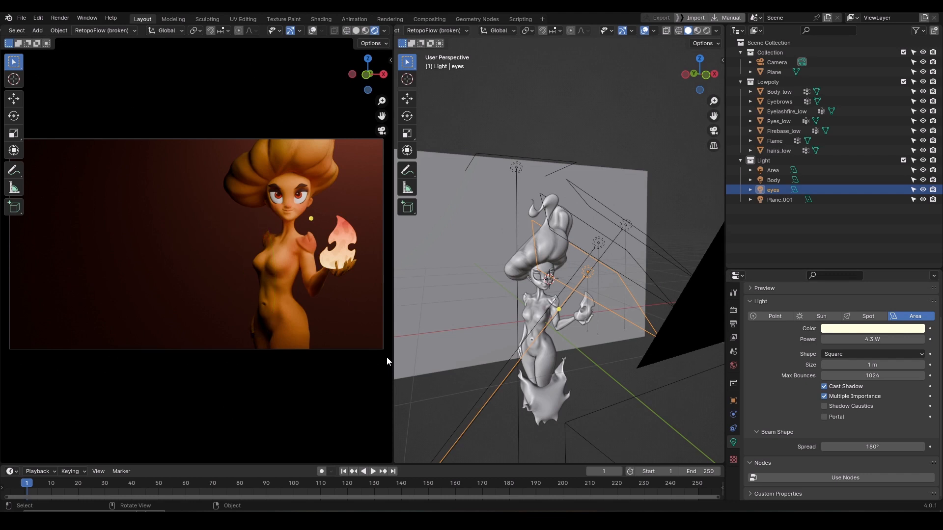
{"action": "left_click", "coordinate": [774, 180]}
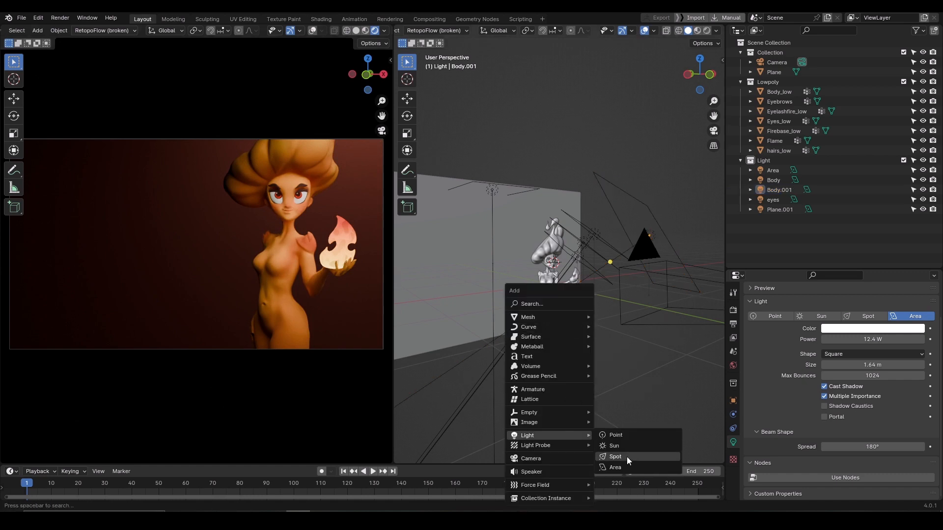
Step: Create the Body.001 fill light at 12.4 W with 1.64 m size
{"action": "left_click", "coordinate": [614, 435]}
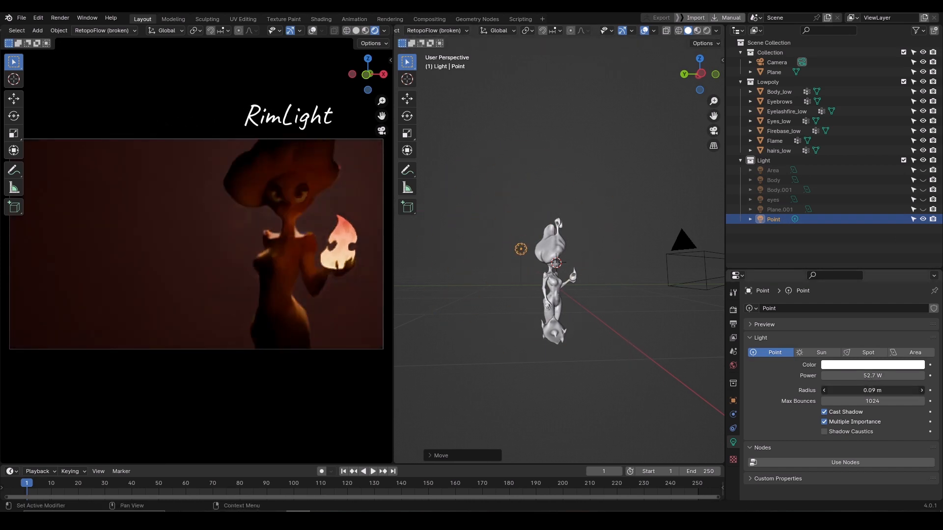
Step: Move the new 52.7 W point rim light behind the character
{"action": "key", "text": "g"}
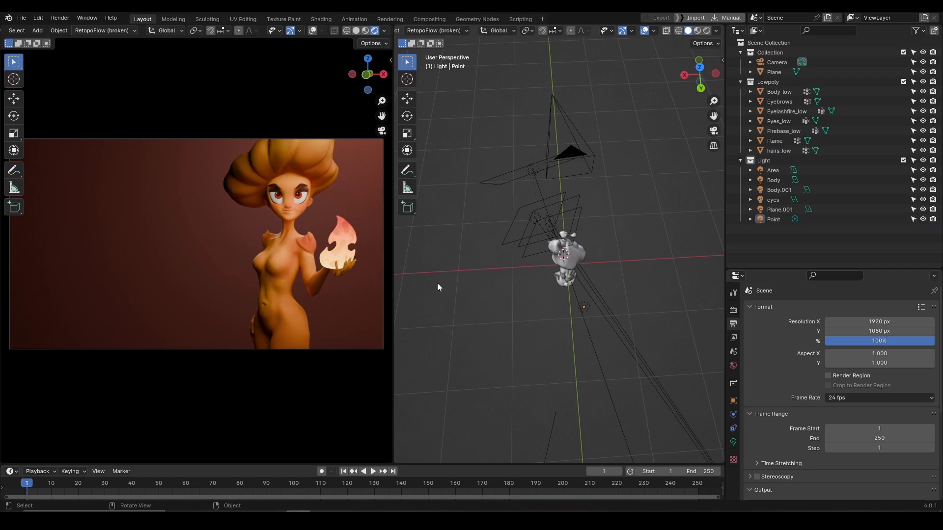
Step: Render the flame-girl scene with F12 and review the render result
{"action": "key", "text": "F12"}
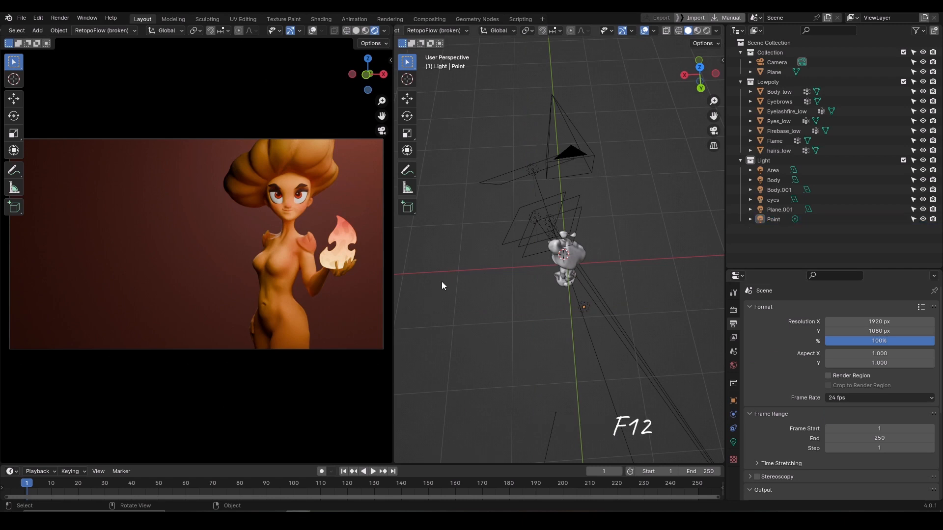
{"action": "key", "text": "F12"}
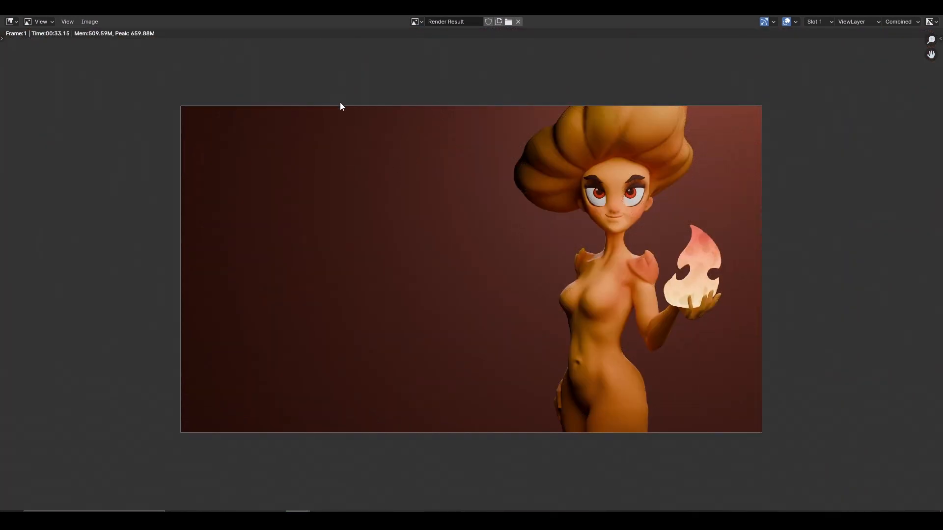
{"action": "mouse_move", "coordinate": [488, 148]}
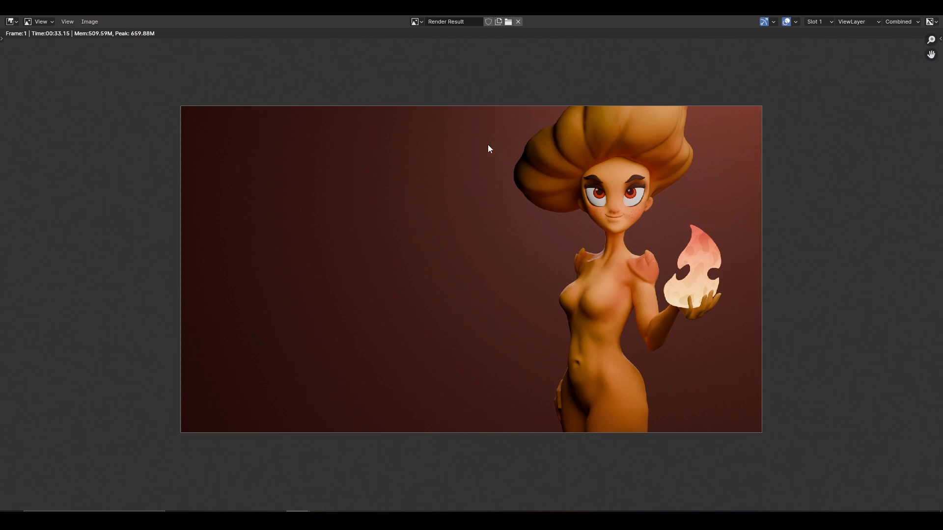
{"action": "mouse_move", "coordinate": [798, 427]}
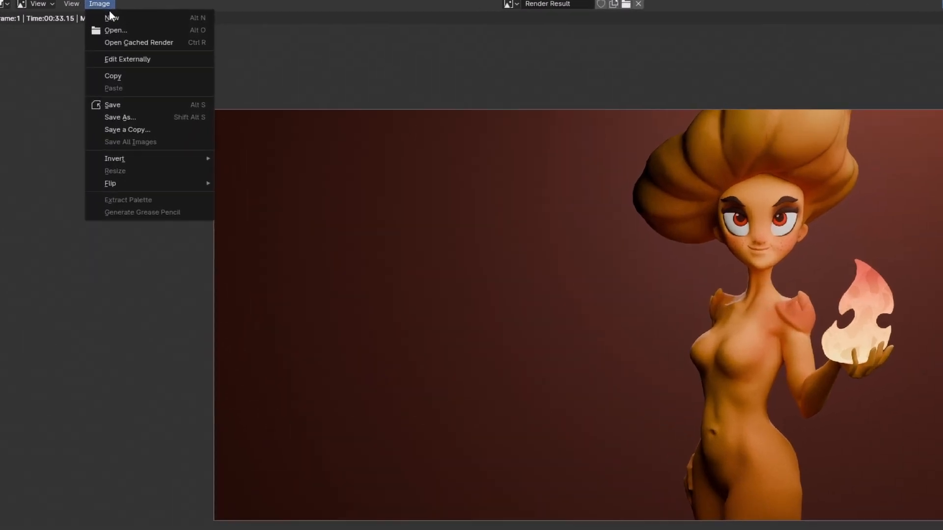
{"action": "mouse_move", "coordinate": [137, 124]}
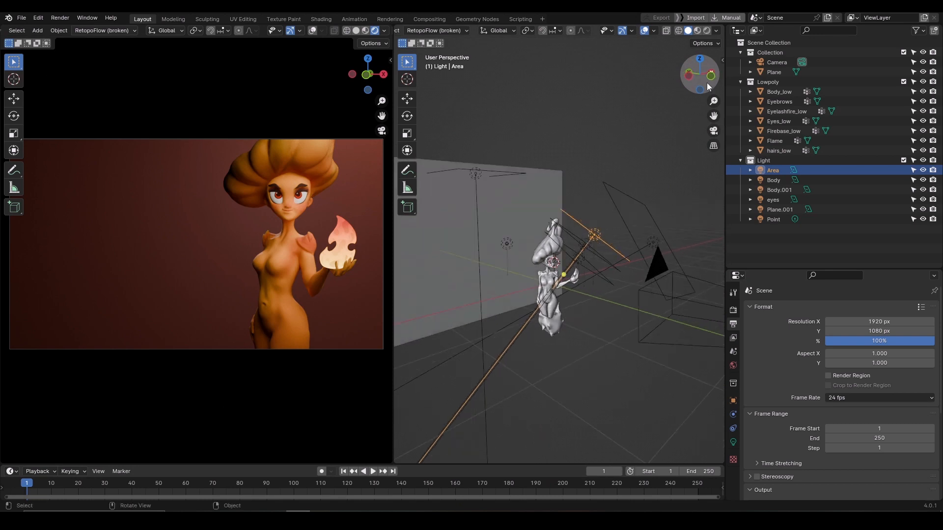
Step: Check the Body light's colour, then tint the Body.001 fill light peach (hex FFE7C7)
{"action": "left_click", "coordinate": [773, 180]}
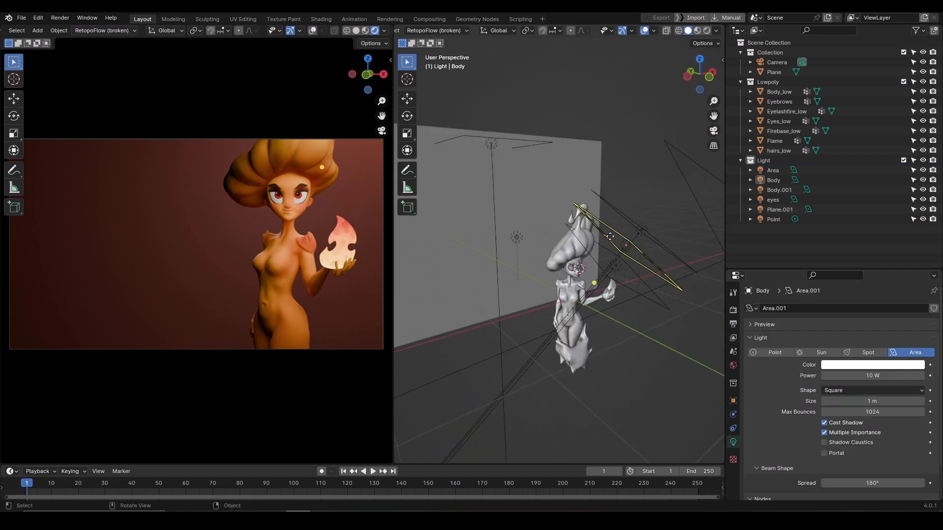
{"action": "left_click", "coordinate": [773, 180]}
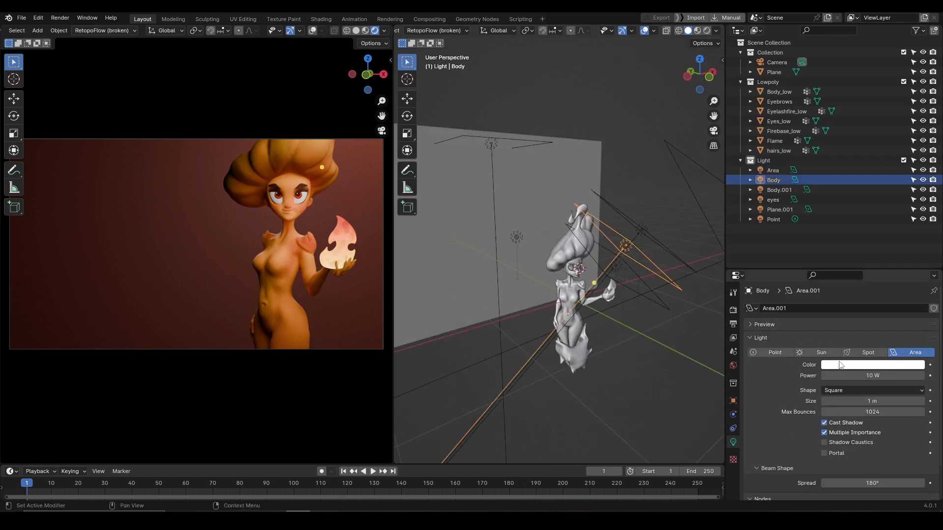
{"action": "left_click", "coordinate": [872, 364]}
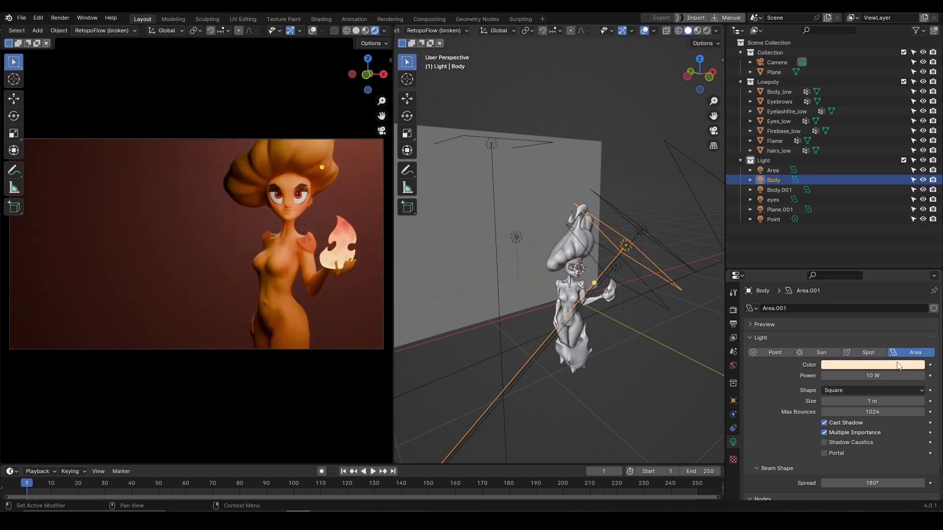
{"action": "left_click", "coordinate": [871, 365]}
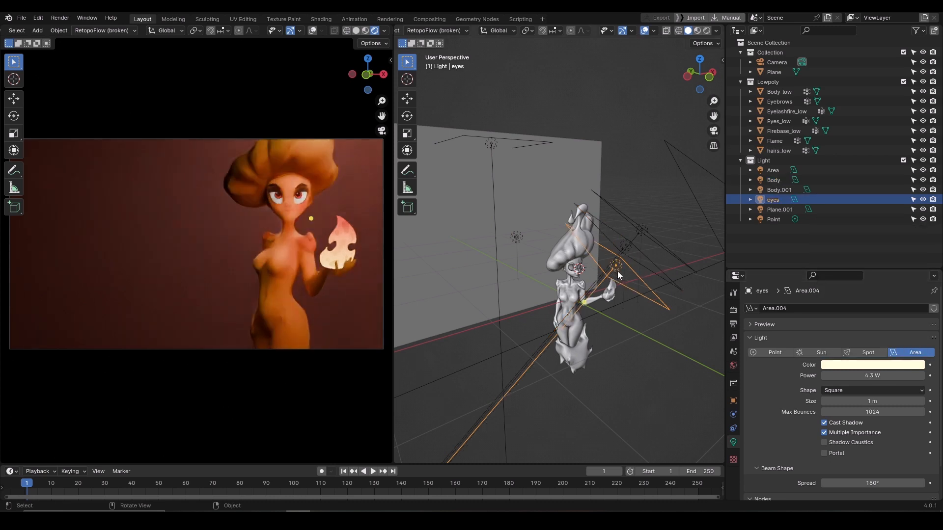
{"action": "left_click", "coordinate": [780, 190]}
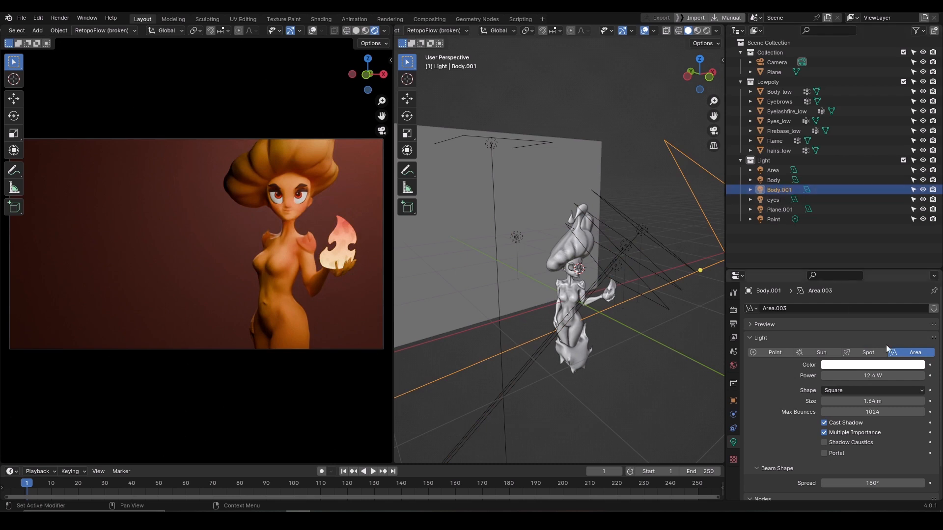
{"action": "left_click", "coordinate": [872, 364]}
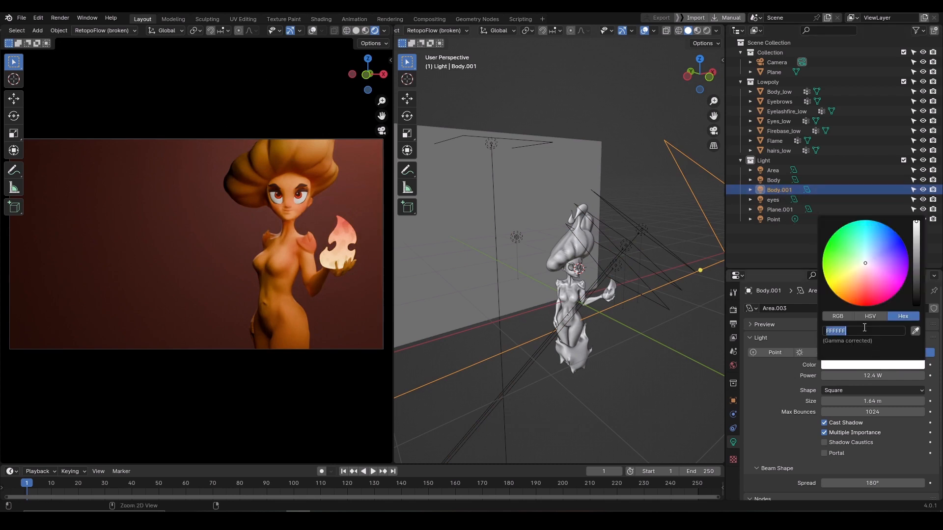
{"action": "type", "text": "FFE7C7"}
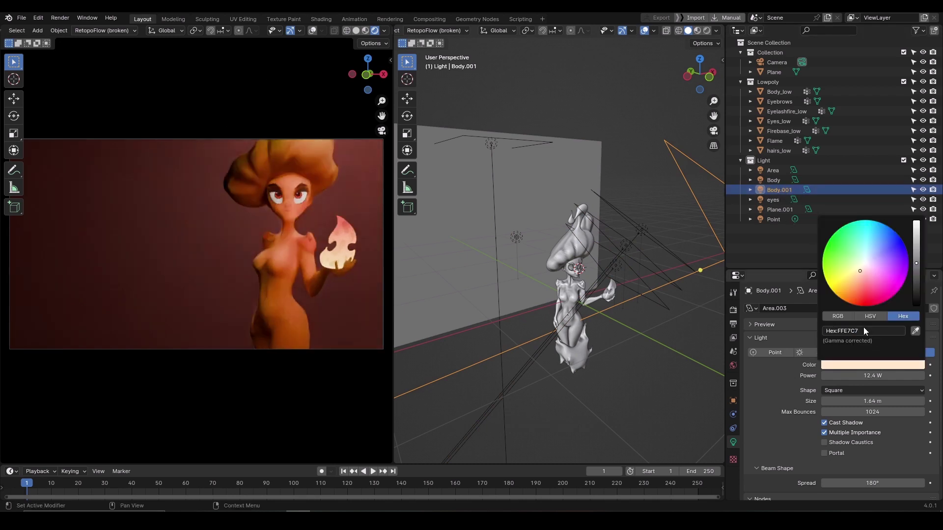
{"action": "left_click", "coordinate": [673, 317]}
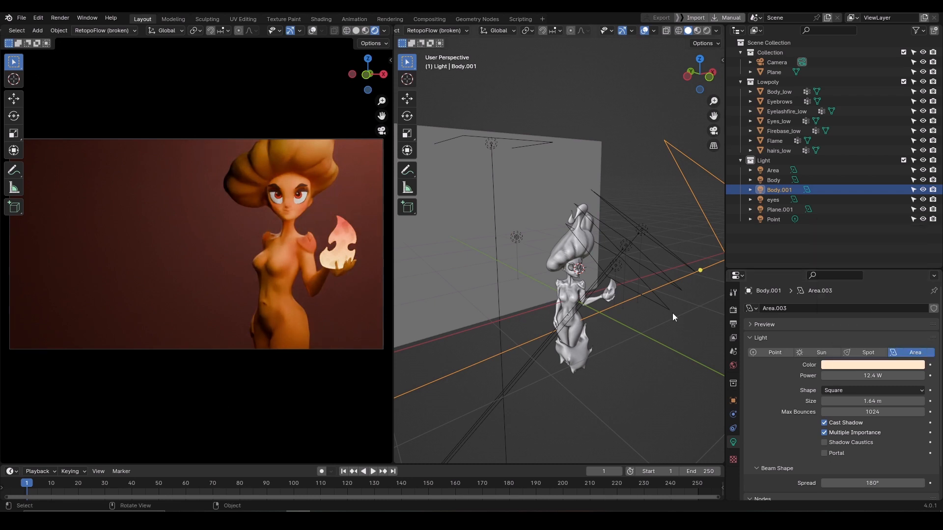
{"action": "mouse_move", "coordinate": [639, 232]}
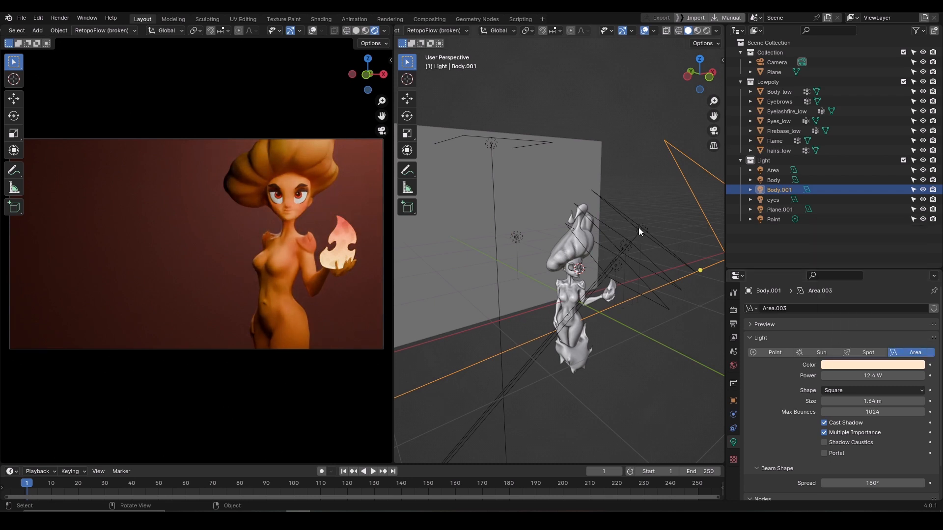
Step: Give the Area key light the same FFE7C7 peach colour, then select the Point rim light
{"action": "left_click", "coordinate": [772, 171]}
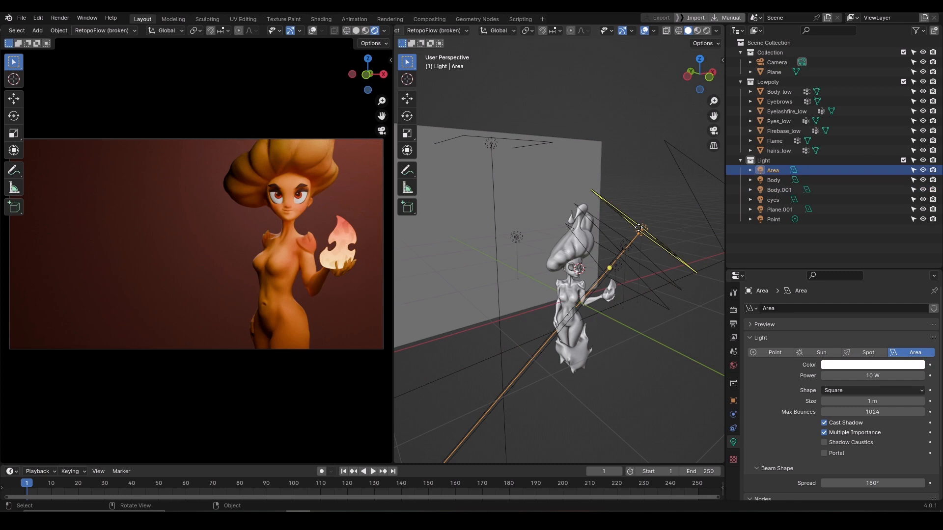
{"action": "left_click", "coordinate": [873, 365]}
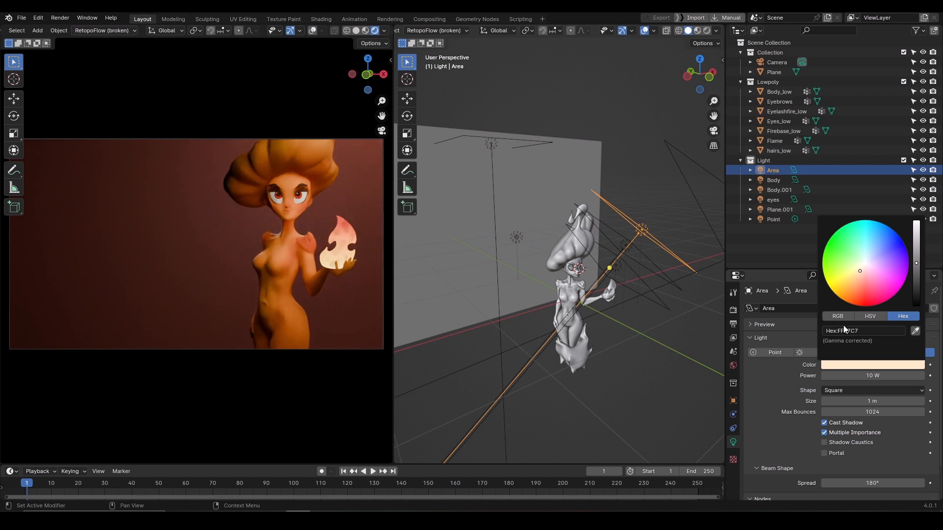
{"action": "left_click", "coordinate": [576, 356]}
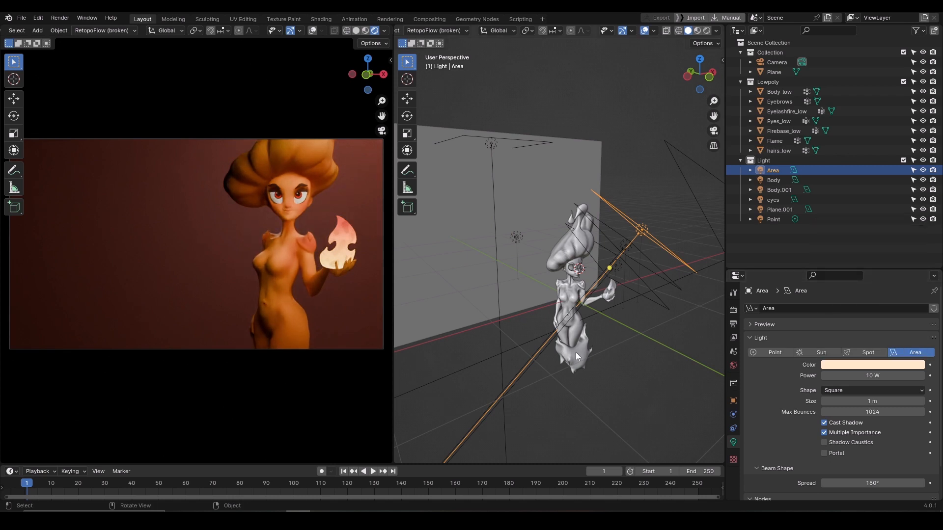
{"action": "left_click", "coordinate": [773, 220]}
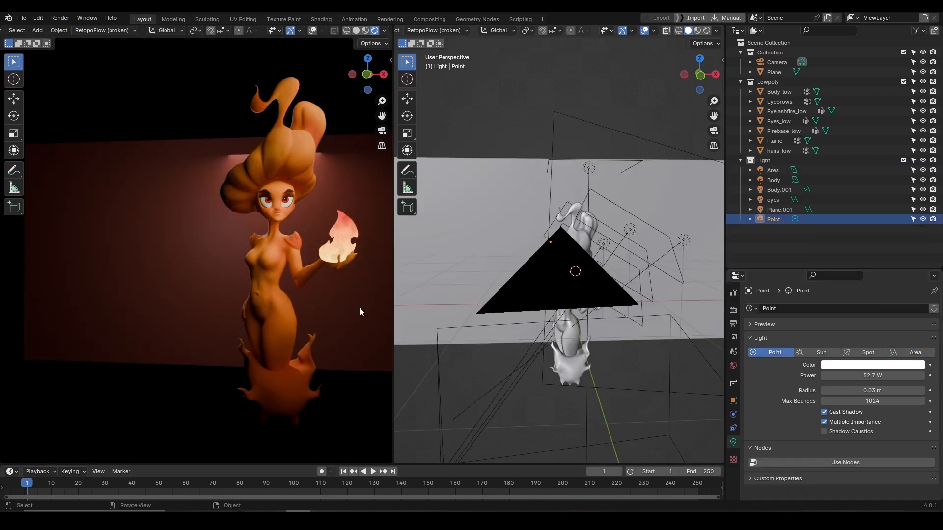